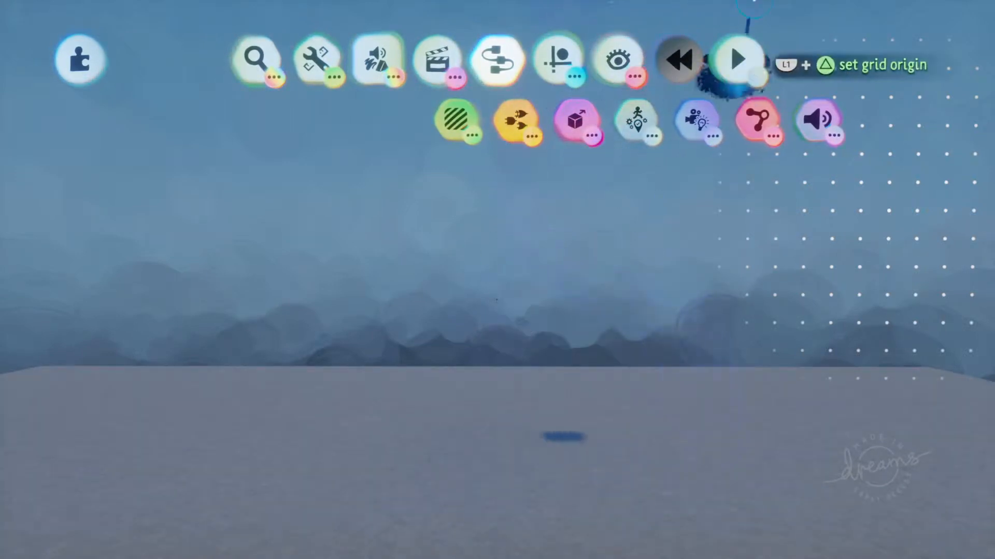
pyautogui.moveTo(636, 120)
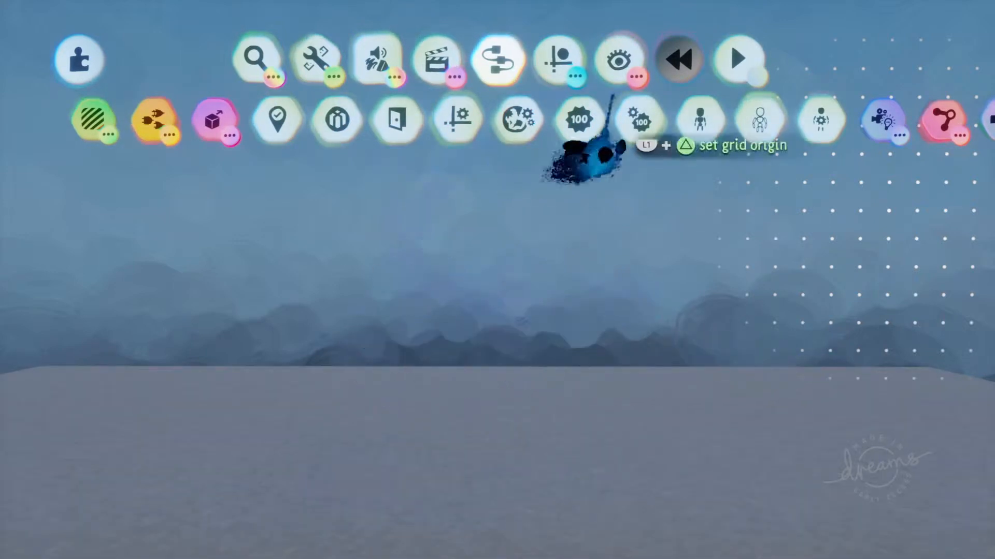
pyautogui.moveTo(218, 262)
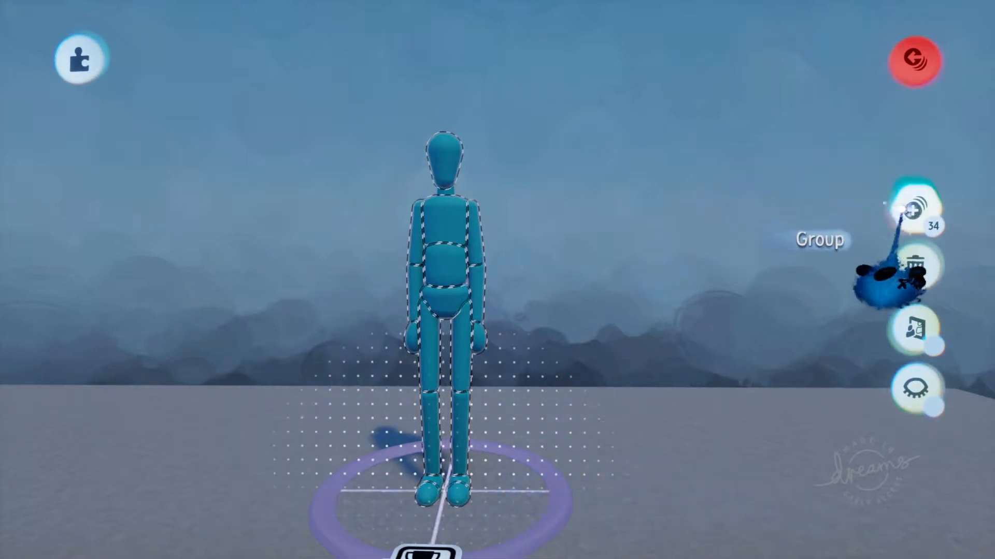
# Group the stamped mannequin puppet's 34 sculpt parts into one object
pyautogui.click(914, 211)
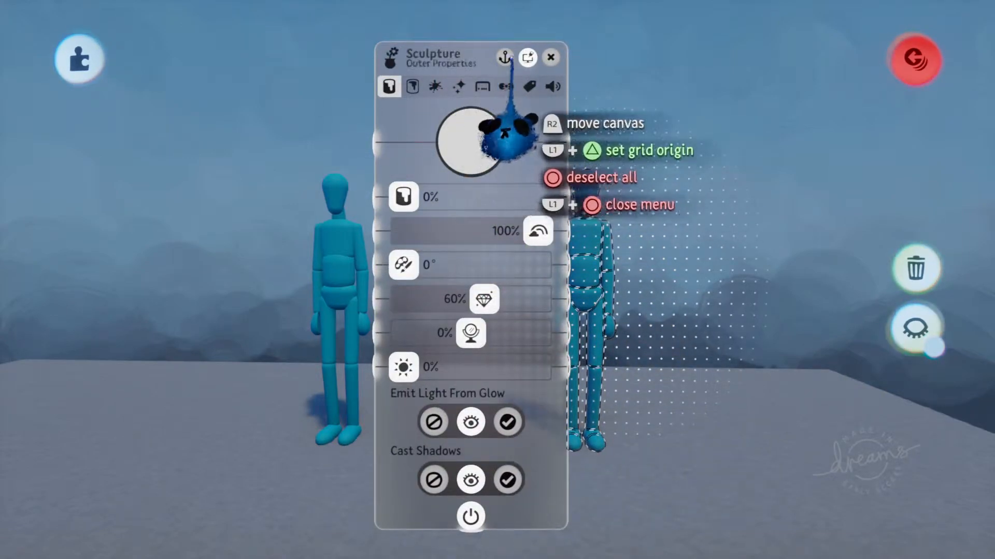
# Check the copy's Collision Labels and enable Movable in its Physical Properties
pyautogui.click(503, 85)
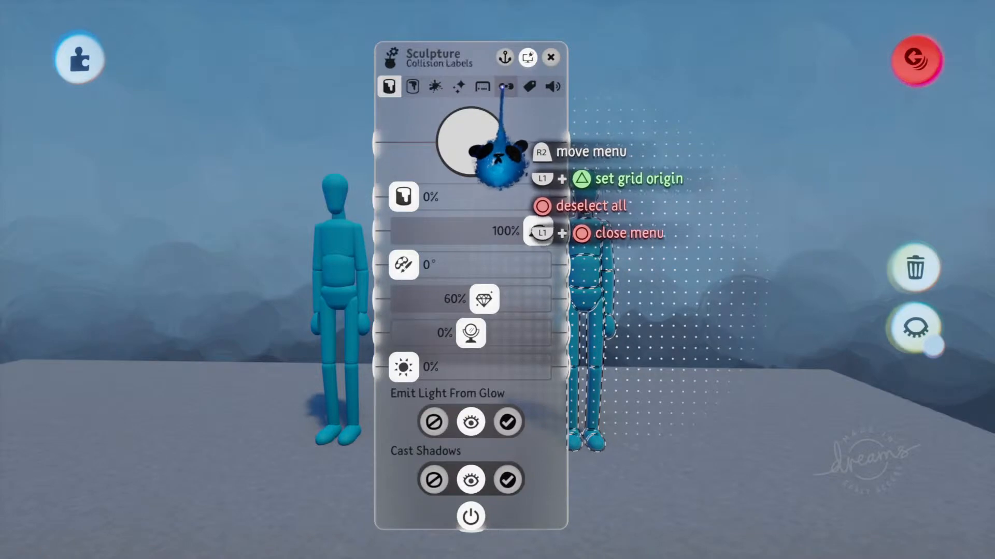
pyautogui.click(480, 87)
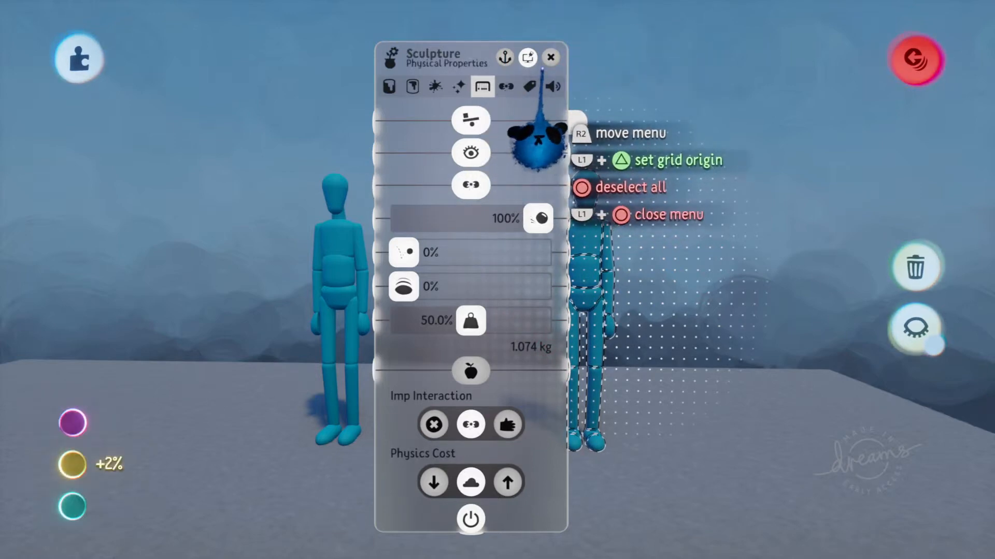
pyautogui.click(549, 58)
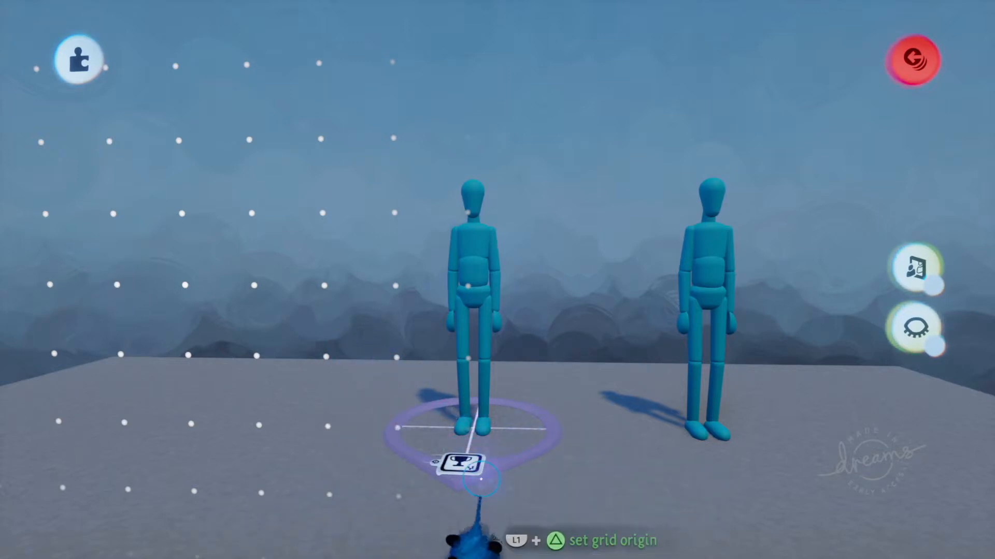
# Open the left puppet's Puppet Logic microchip from the tag at its feet
pyautogui.click(453, 462)
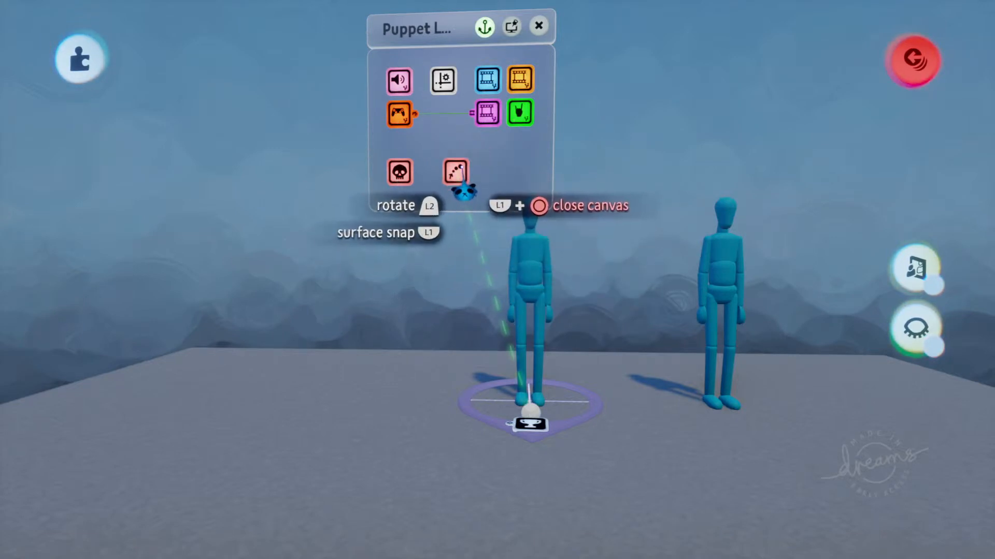
pyautogui.moveTo(400, 171)
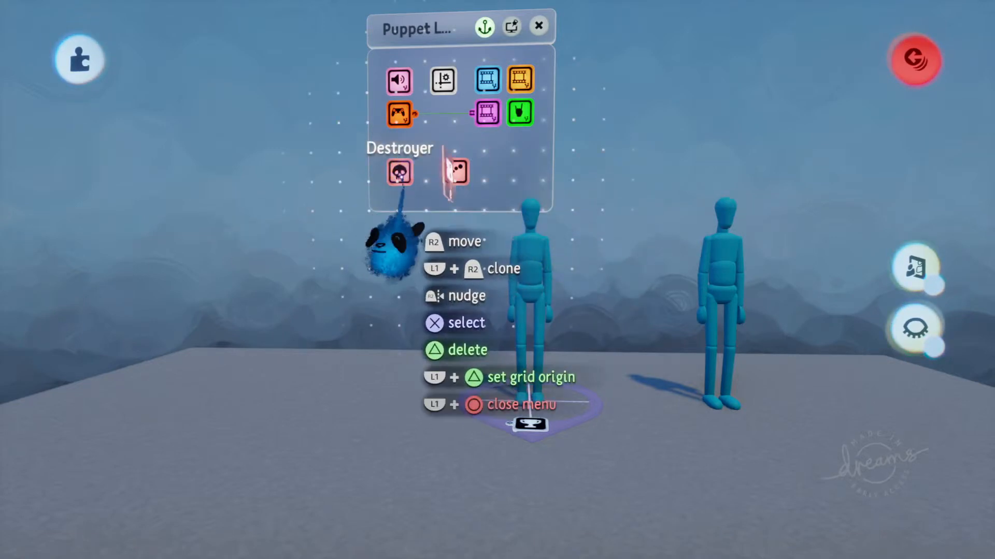
# Reposition the Destroyer on the logic canvas and wire it to the Emitter
pyautogui.click(399, 170)
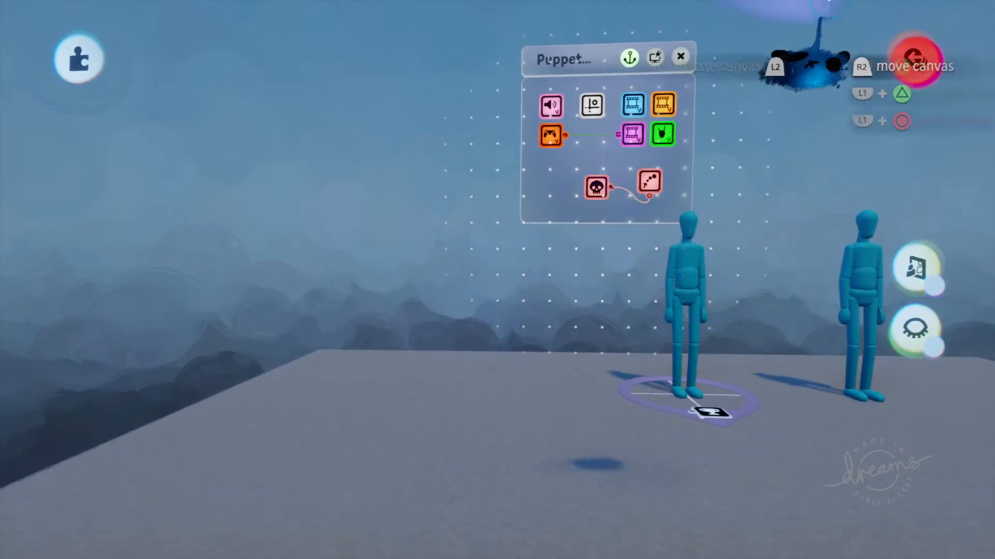
# Wire a Controller Sensor button output to the Destroyer and Emitter power ports
pyautogui.click(551, 135)
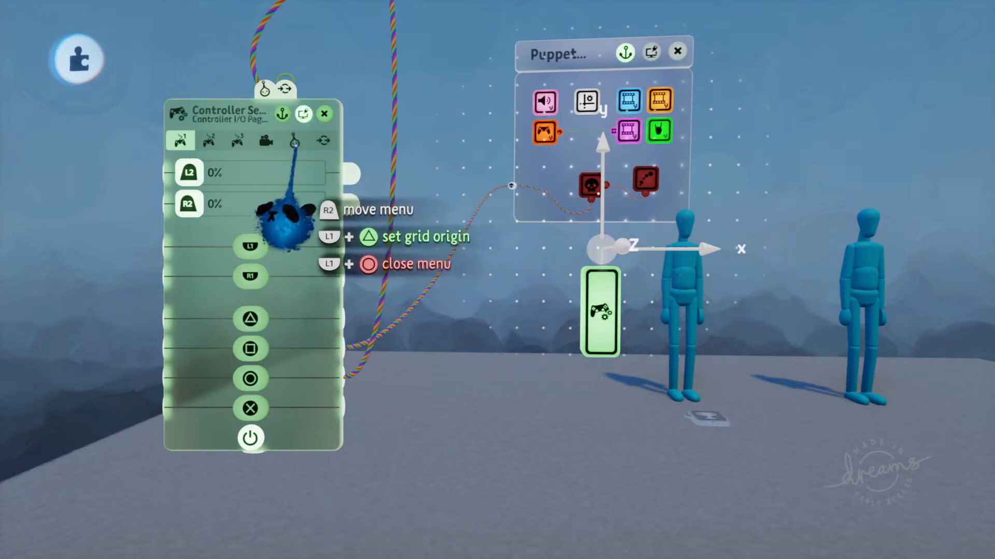
pyautogui.click(294, 140)
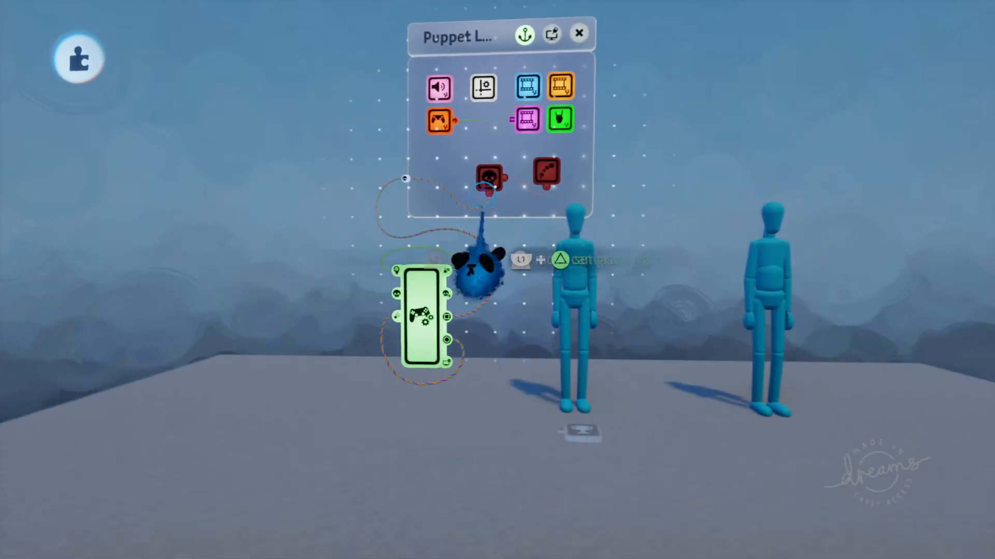
pyautogui.click(489, 178)
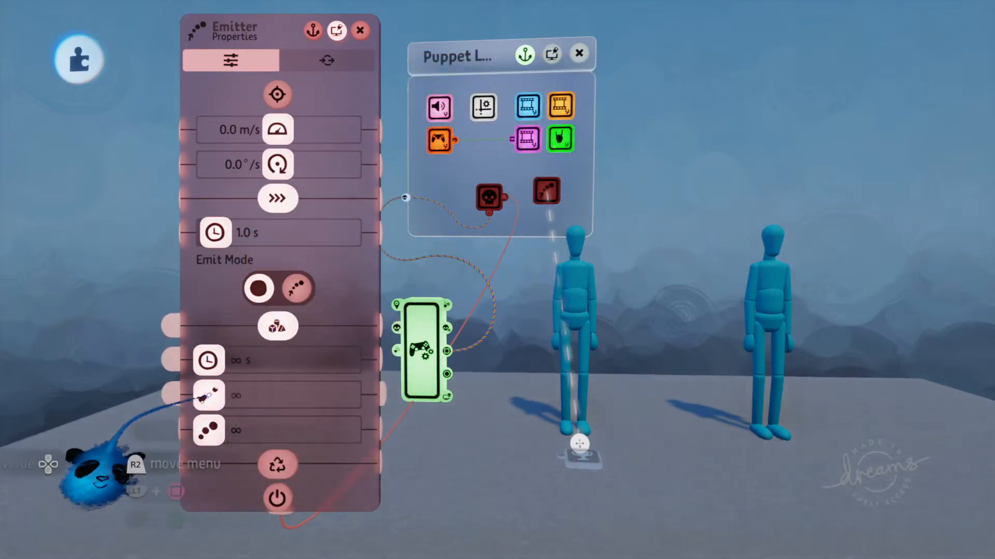
pyautogui.moveTo(236, 233)
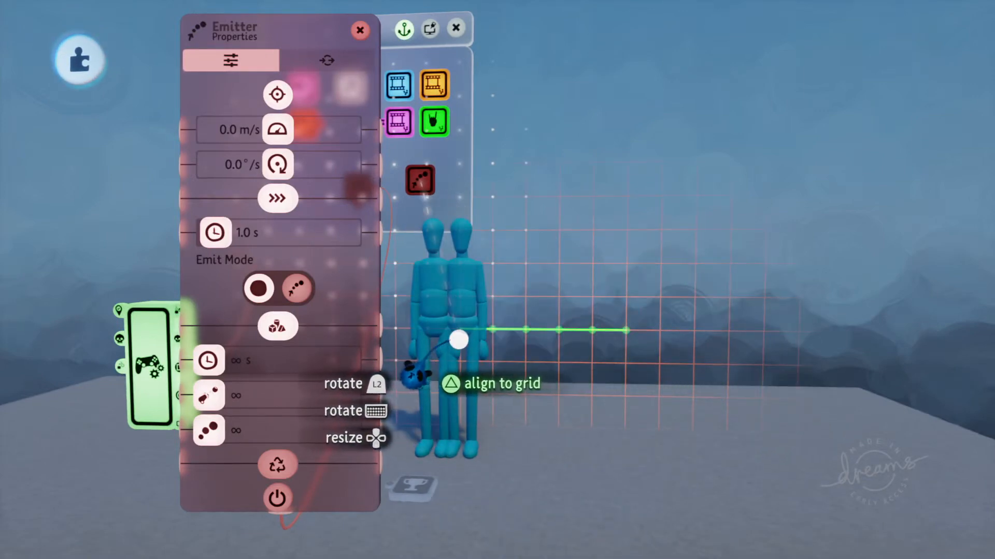
# Drag the emitted ragdoll copy so it overlaps the original puppet's position
pyautogui.moveTo(458, 340); pyautogui.dragTo(688, 343)
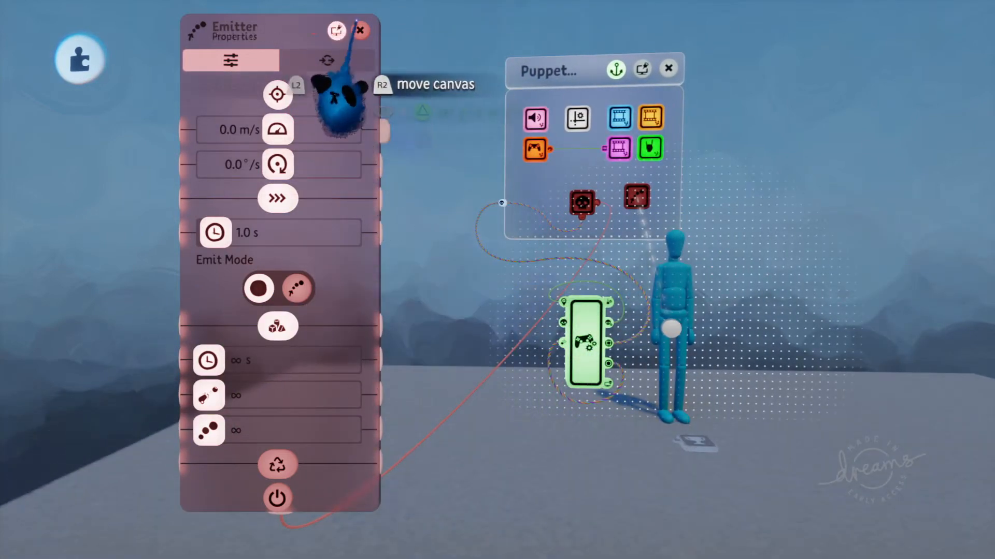
# Close the Emitter tweak menu and switch the Gadgets menu to another row
pyautogui.click(358, 29)
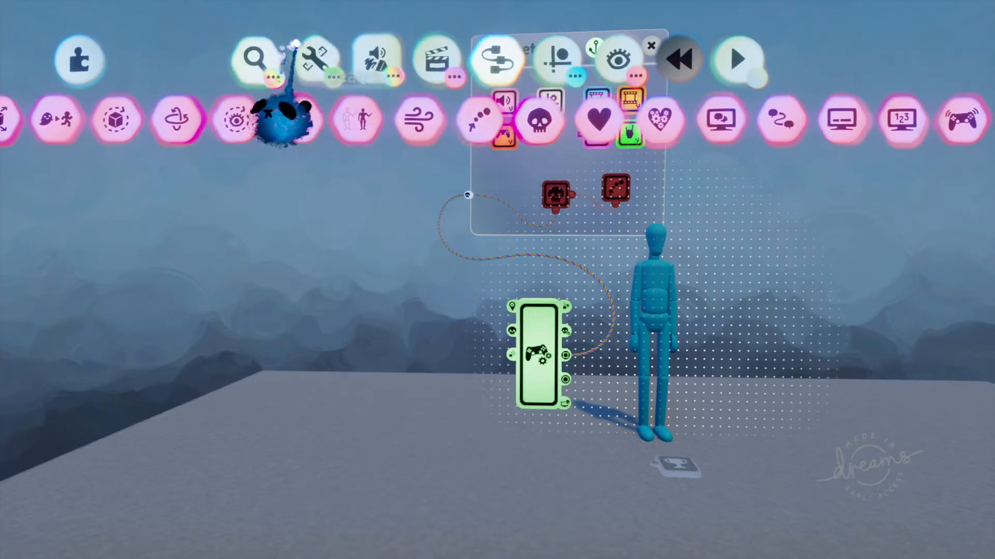
pyautogui.click(617, 58)
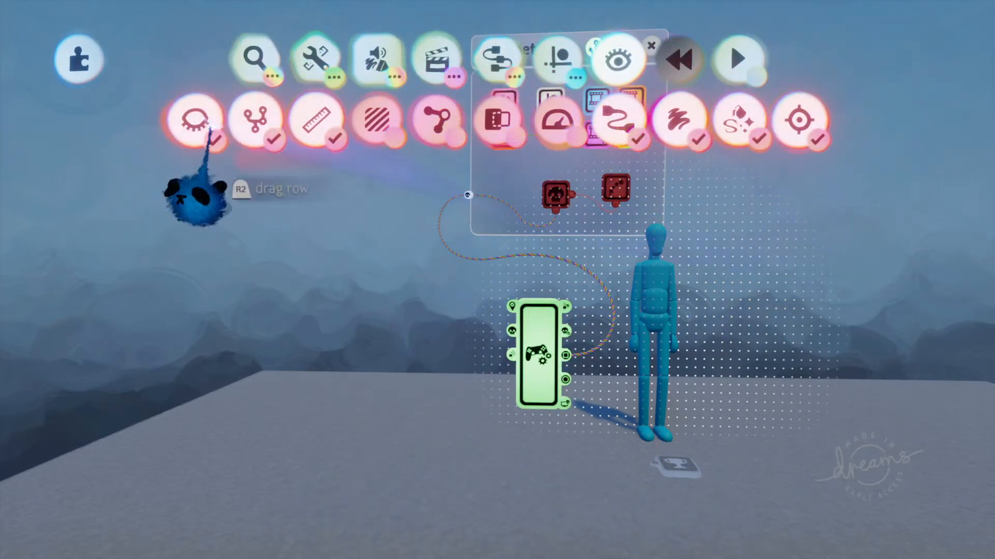